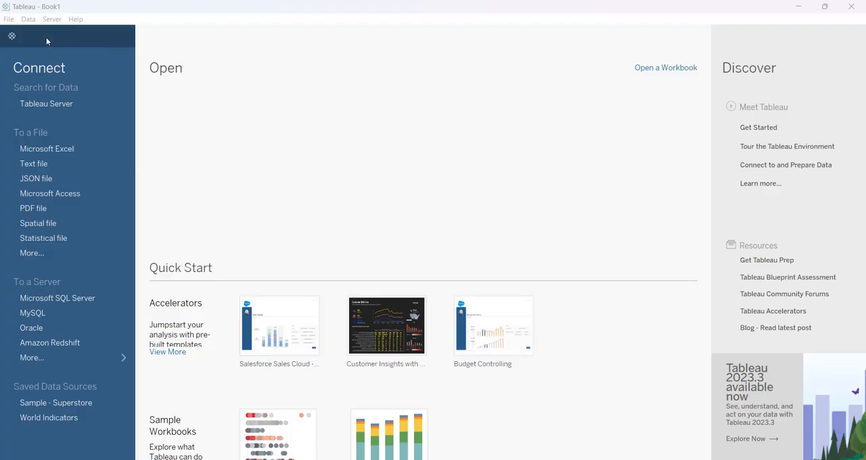
# - Open the Chapter 4 Data Updated with Charts Excel workbook from the Desktop as a data source
pyautogui.click(9, 19)
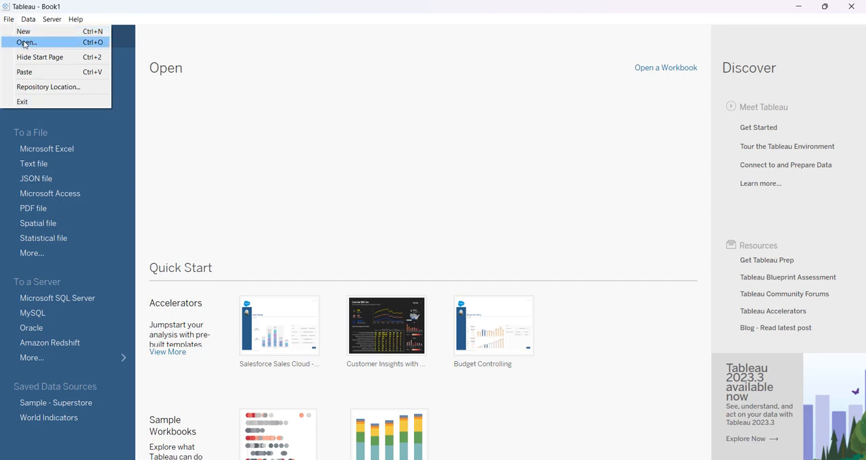
pyautogui.click(25, 42)
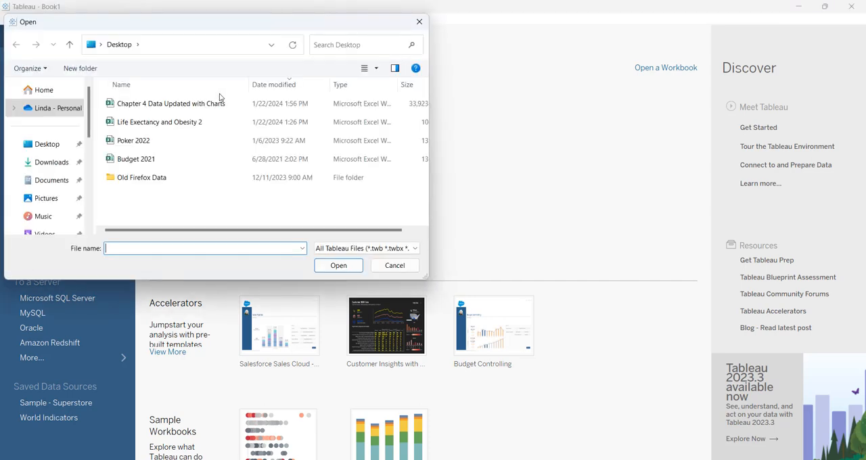
pyautogui.click(395, 265)
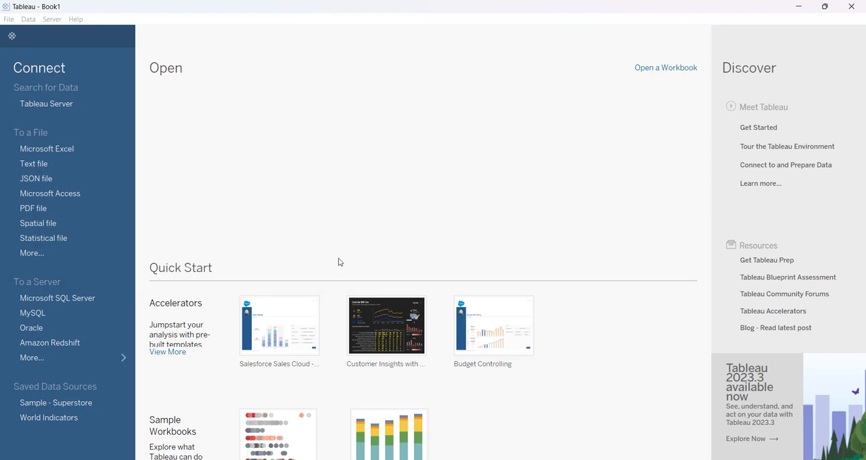
pyautogui.click(46, 148)
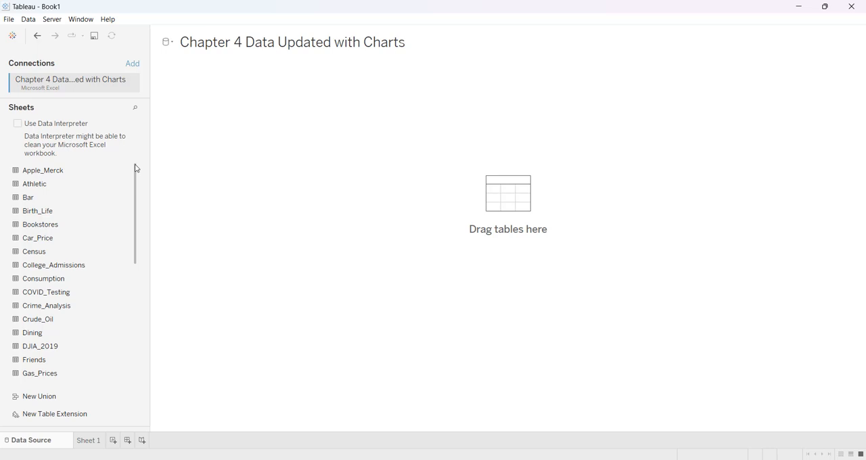
pyautogui.scroll(-3)
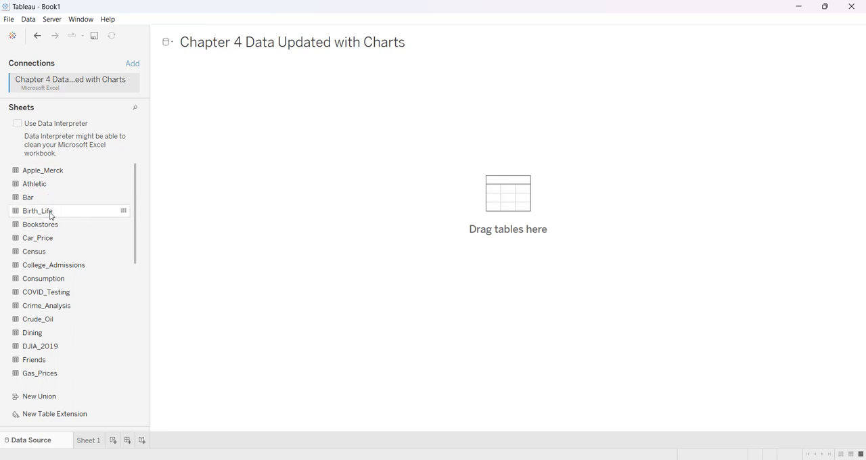
pyautogui.moveTo(38, 210)
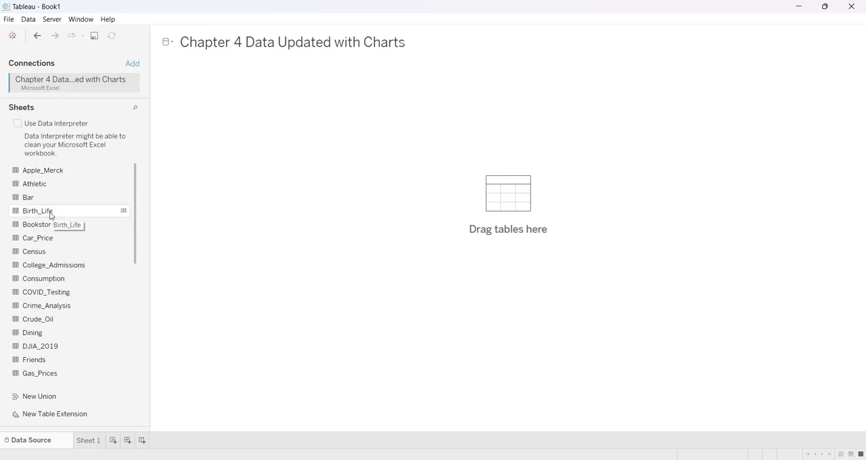
# - Add the Birth_Life table to the canvas and move to Sheet 1
pyautogui.moveTo(38, 210); pyautogui.dragTo(222, 100)
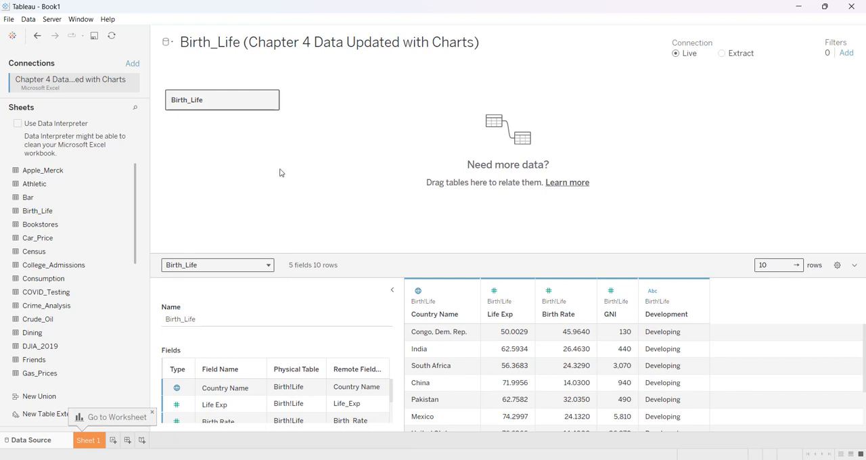
pyautogui.moveTo(275, 349)
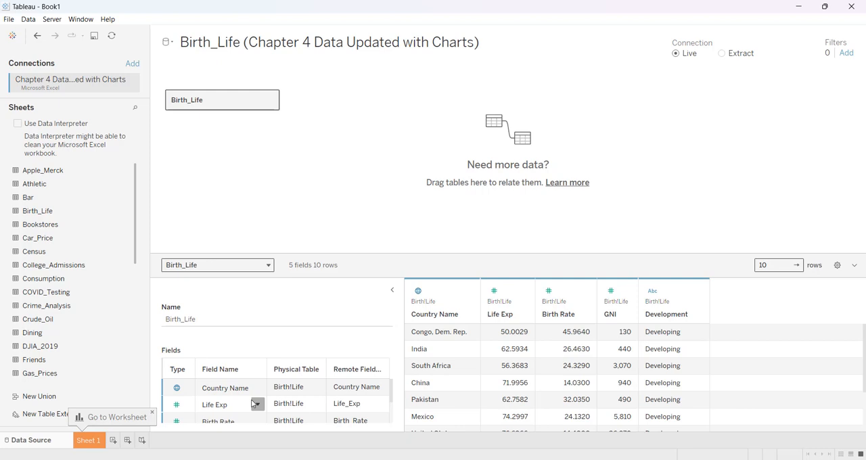
pyautogui.moveTo(401, 421)
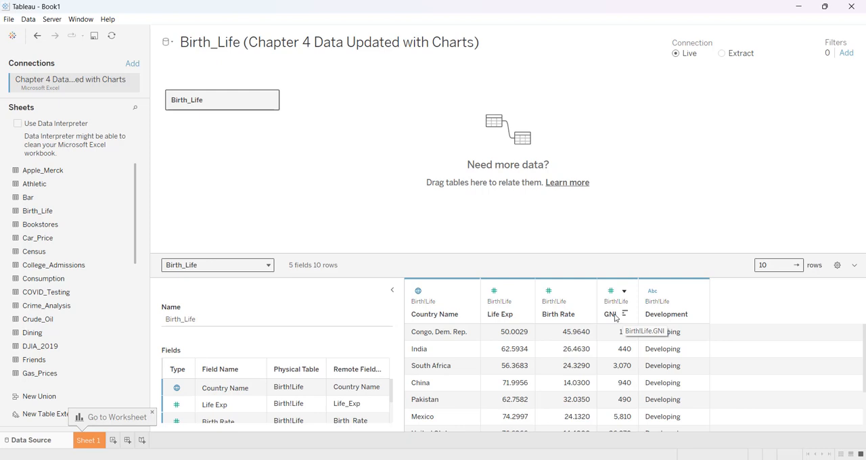
pyautogui.moveTo(670, 314)
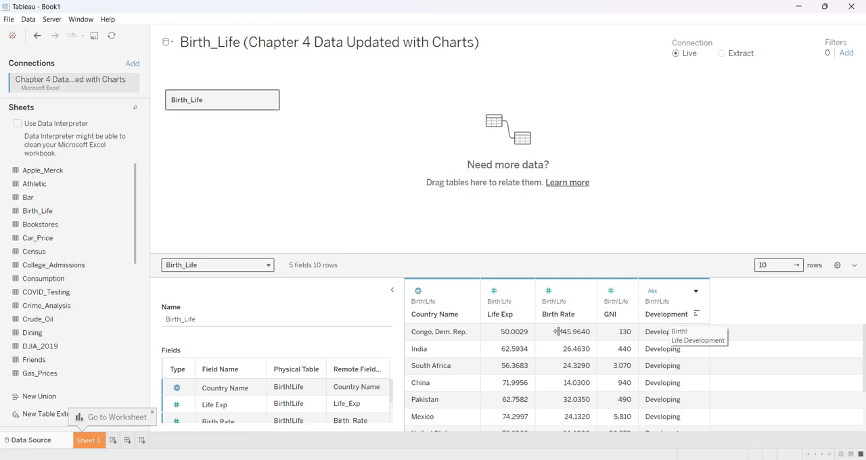
pyautogui.click(88, 439)
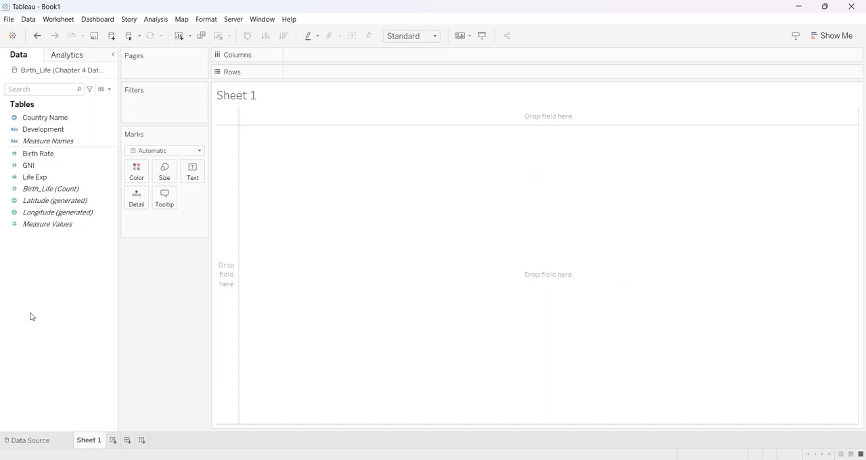
# - Place Life Exp on Columns and Birth Rate on Rows, giving one summed point
pyautogui.click(34, 176)
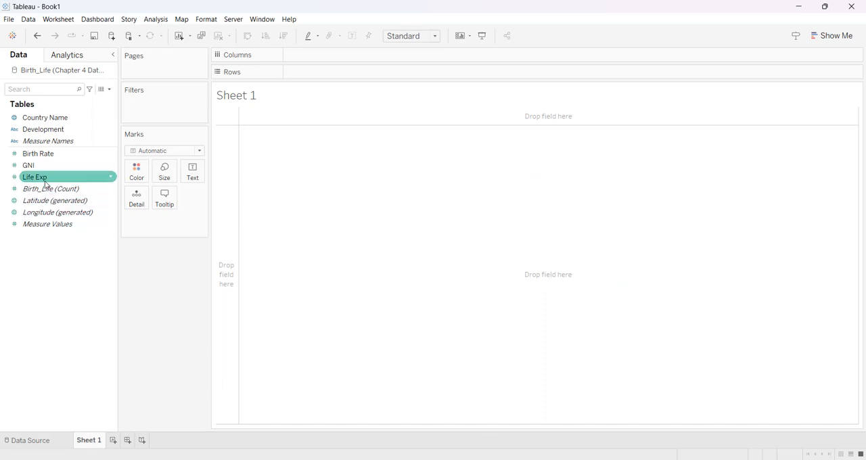
pyautogui.moveTo(35, 176); pyautogui.dragTo(189, 134)
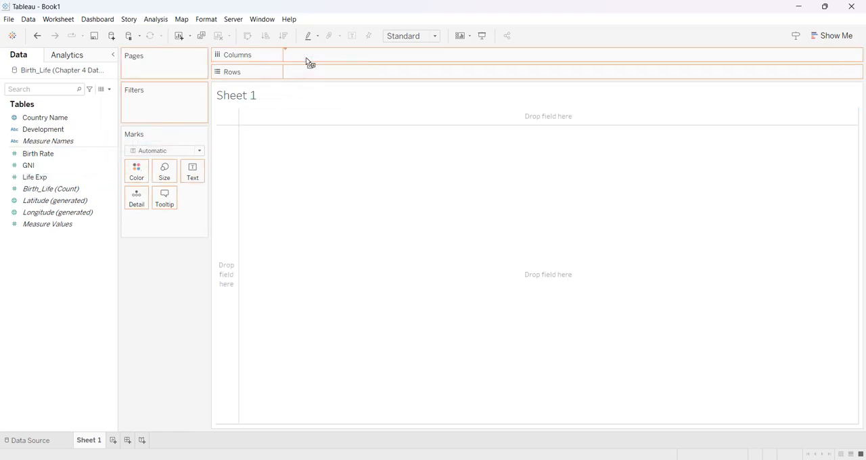
pyautogui.moveTo(34, 177); pyautogui.dragTo(325, 54)
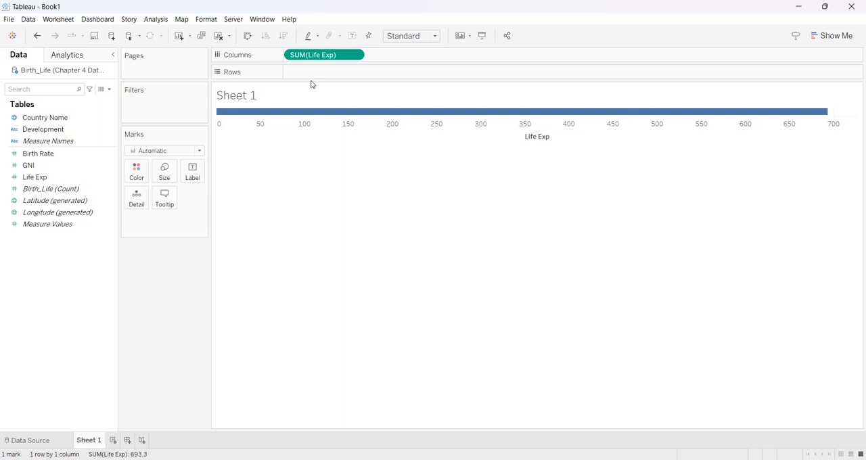
pyautogui.click(38, 154)
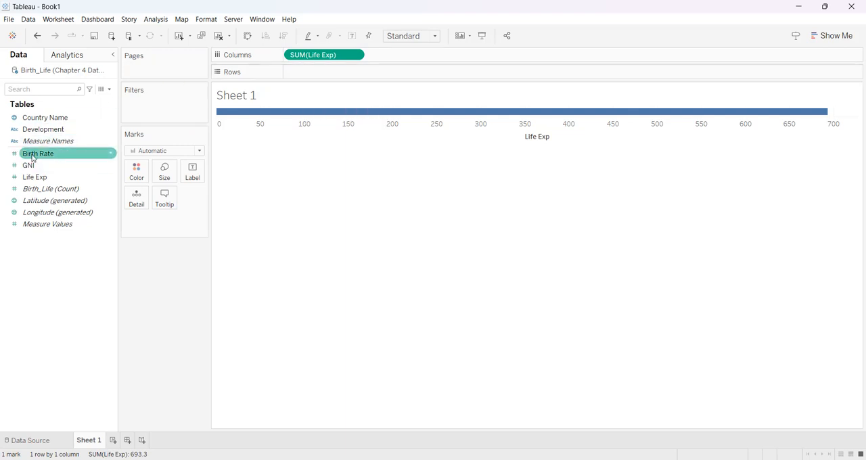
pyautogui.moveTo(38, 153); pyautogui.dragTo(168, 133)
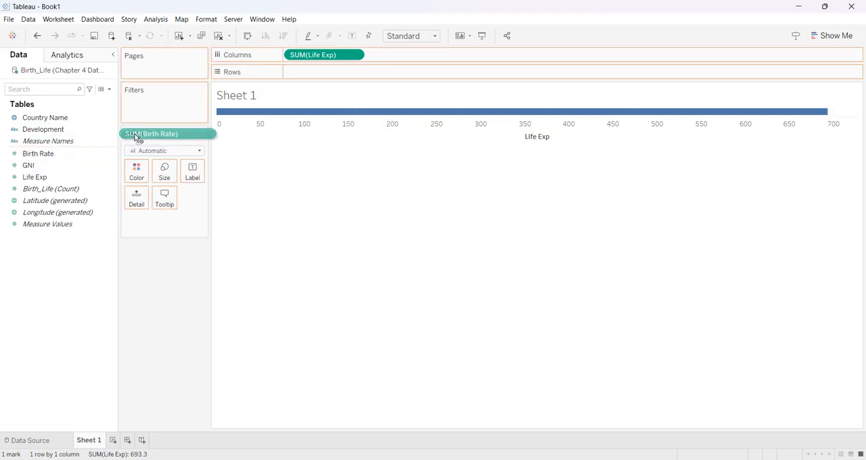
pyautogui.moveTo(167, 134); pyautogui.dragTo(334, 72)
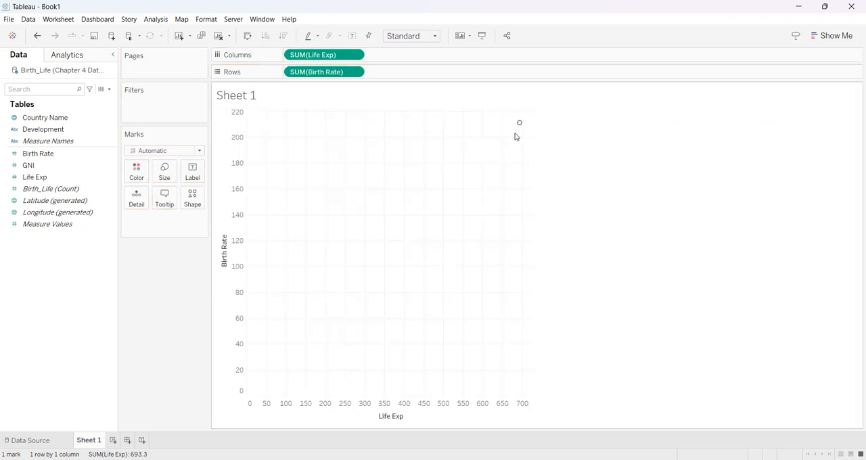
pyautogui.moveTo(519, 125)
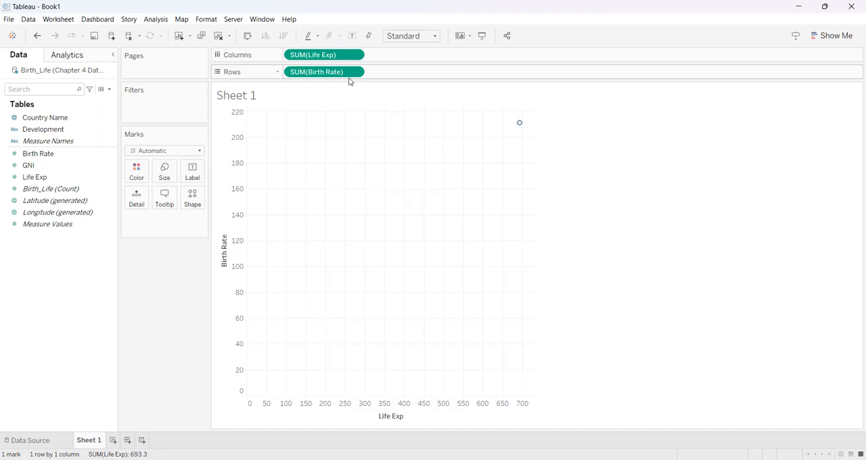
# - Turn off Aggregate Measures in the Analysis menu so ten country points plot separately
pyautogui.click(155, 19)
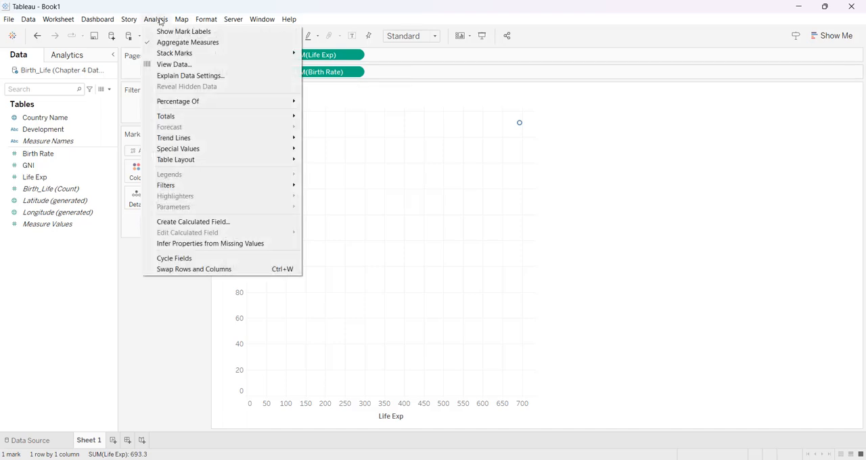
pyautogui.moveTo(188, 42)
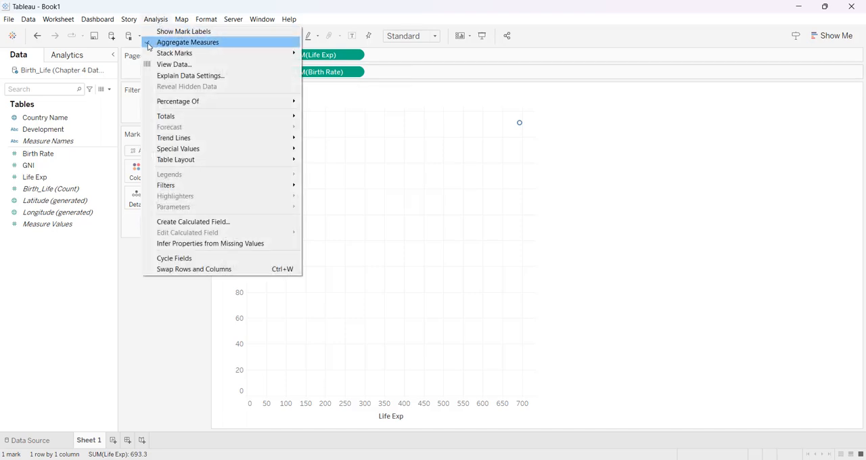
pyautogui.click(188, 42)
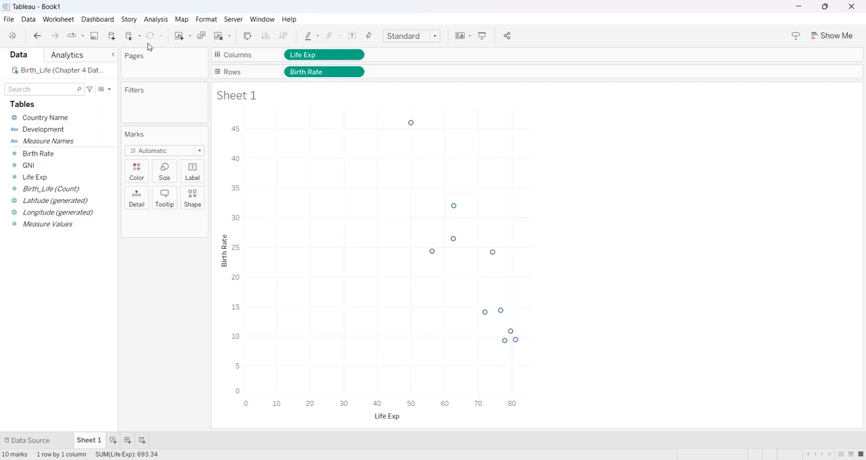
pyautogui.moveTo(164, 322)
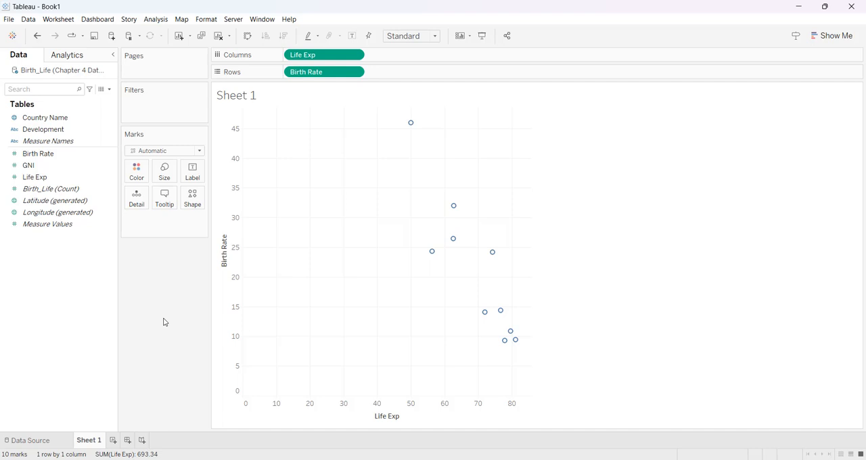
pyautogui.moveTo(36, 308)
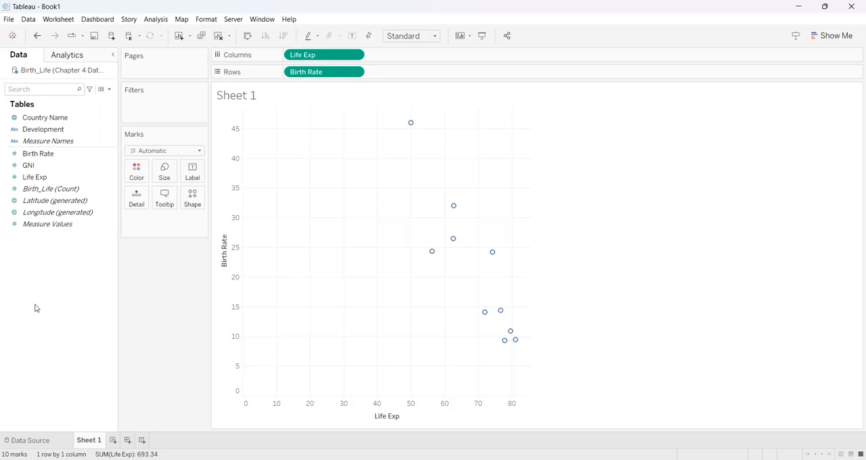
# - Put Country Name on Detail and GNI on Size so each country gets a GNI-sized mark
pyautogui.click(45, 117)
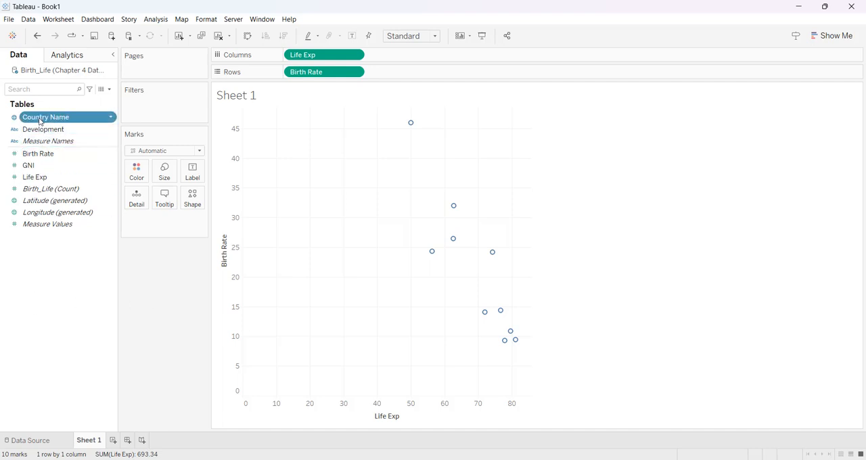
pyautogui.moveTo(45, 117); pyautogui.dragTo(142, 197)
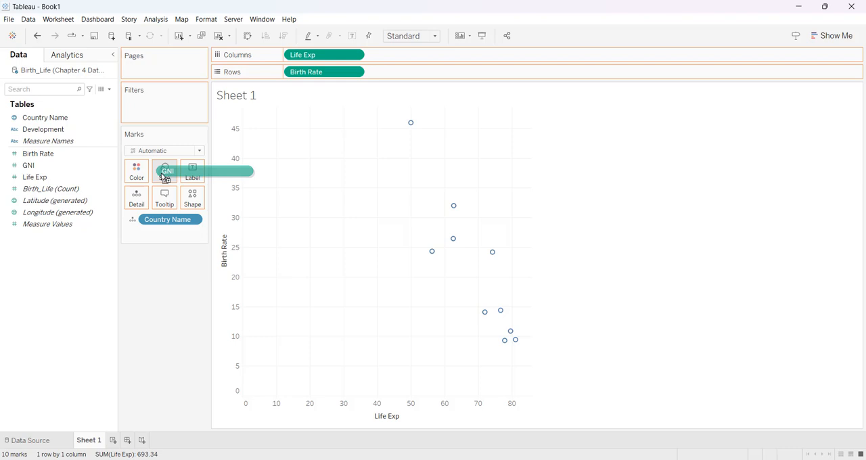
pyautogui.moveTo(166, 171); pyautogui.dragTo(164, 172)
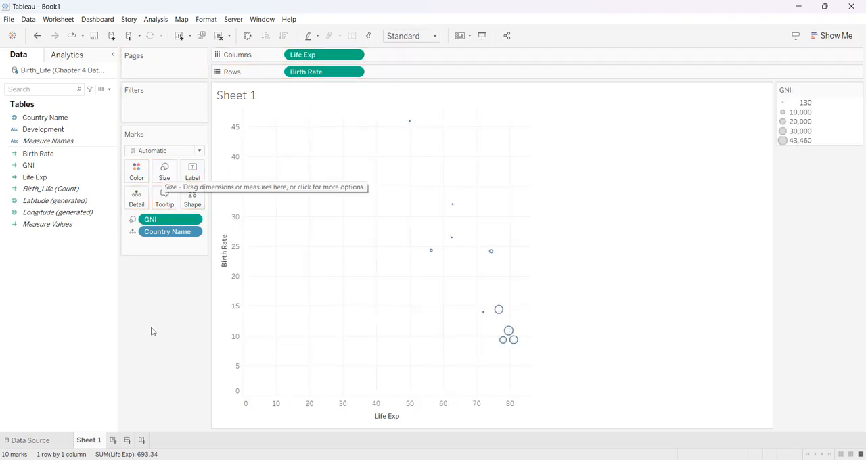
pyautogui.moveTo(156, 329)
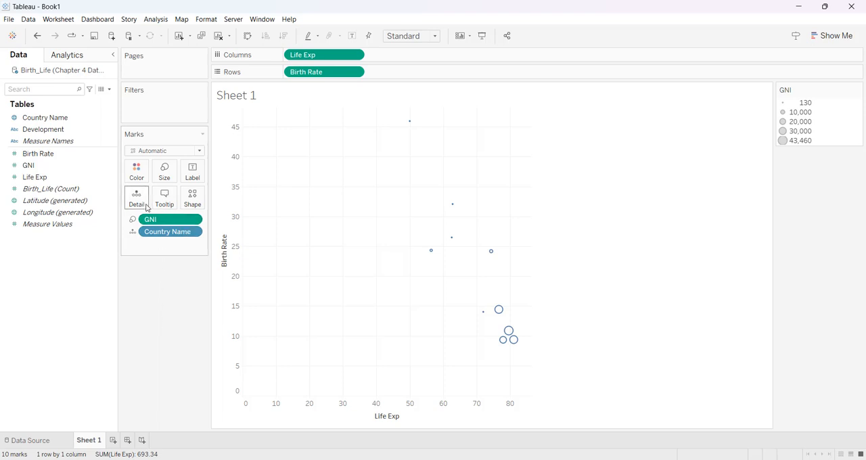
# - Switch the marks to filled circles and drag the Size slider right for much larger bubbles
pyautogui.click(193, 197)
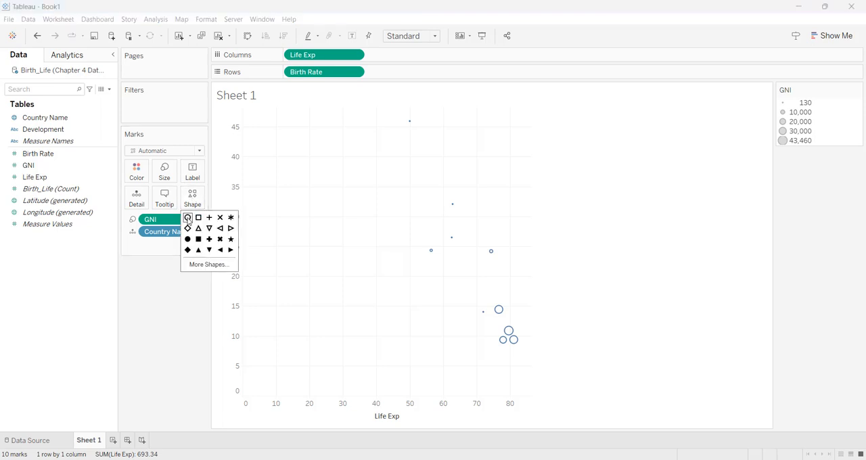
pyautogui.click(187, 239)
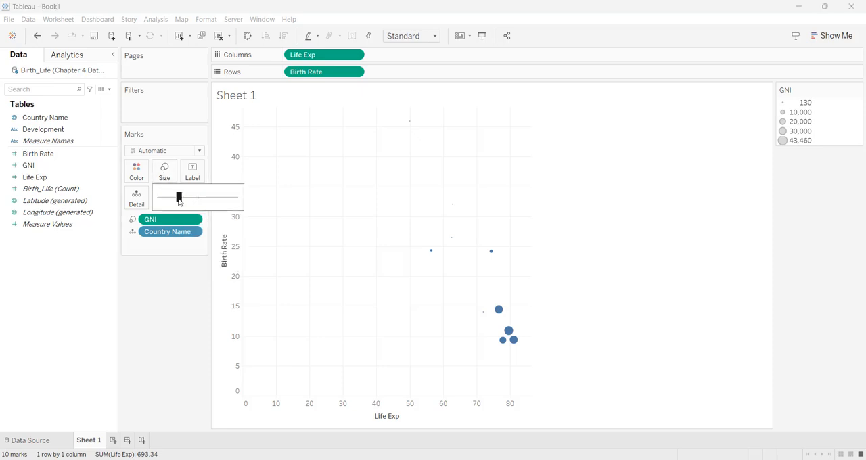
pyautogui.moveTo(178, 197); pyautogui.dragTo(188, 197)
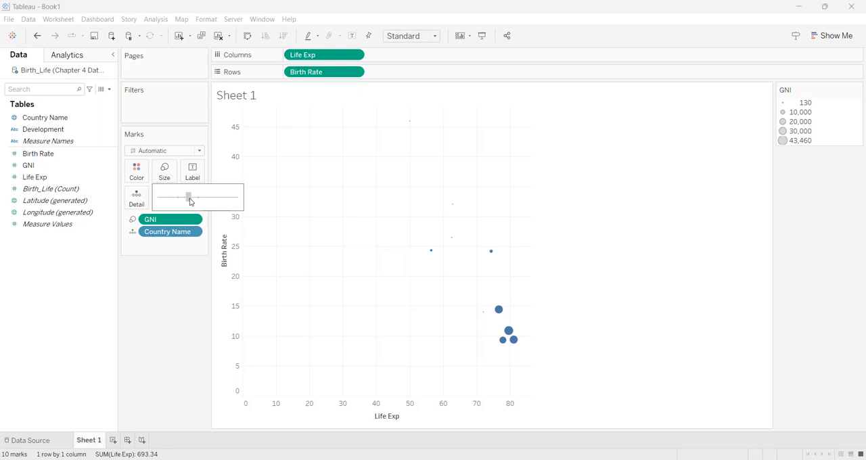
pyautogui.moveTo(189, 197); pyautogui.dragTo(199, 197)
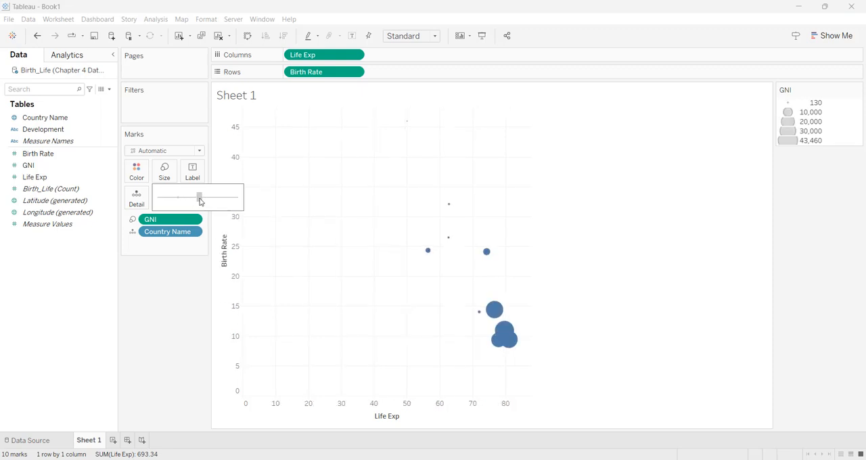
pyautogui.moveTo(199, 196); pyautogui.dragTo(209, 197)
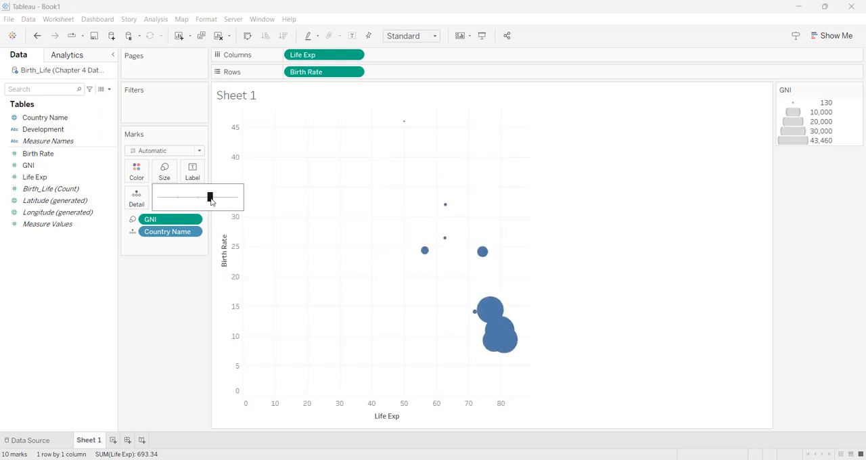
pyautogui.moveTo(210, 196); pyautogui.dragTo(210, 197)
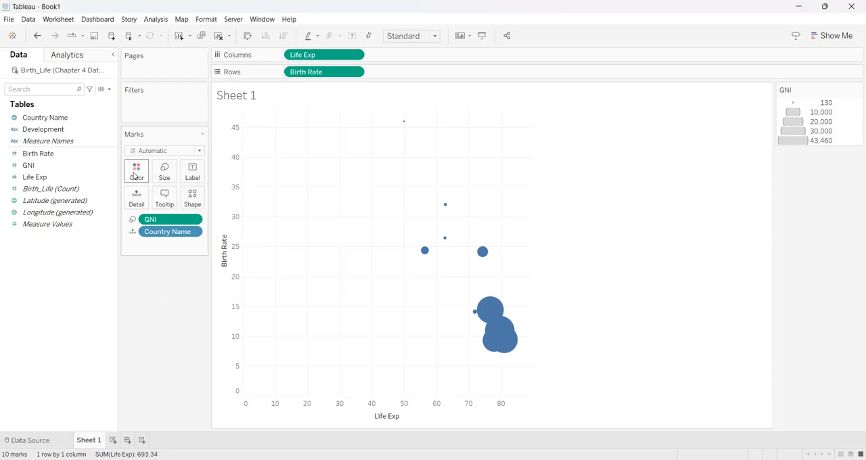
pyautogui.click(136, 171)
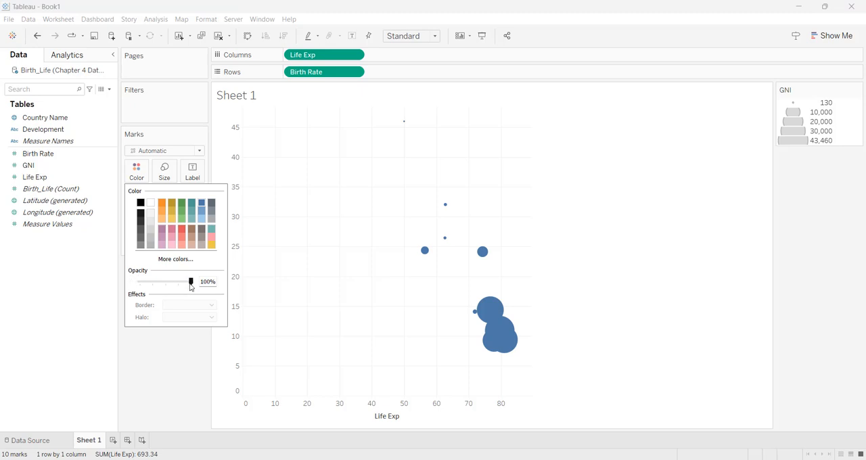
# - Lower the bubble opacity to 50% in the Color settings and close them
pyautogui.moveTo(191, 281); pyautogui.dragTo(180, 282)
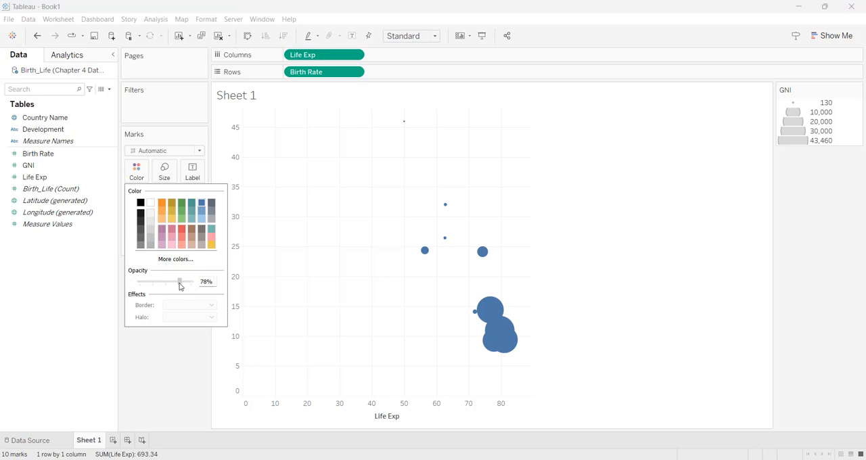
pyautogui.moveTo(180, 282); pyautogui.dragTo(168, 281)
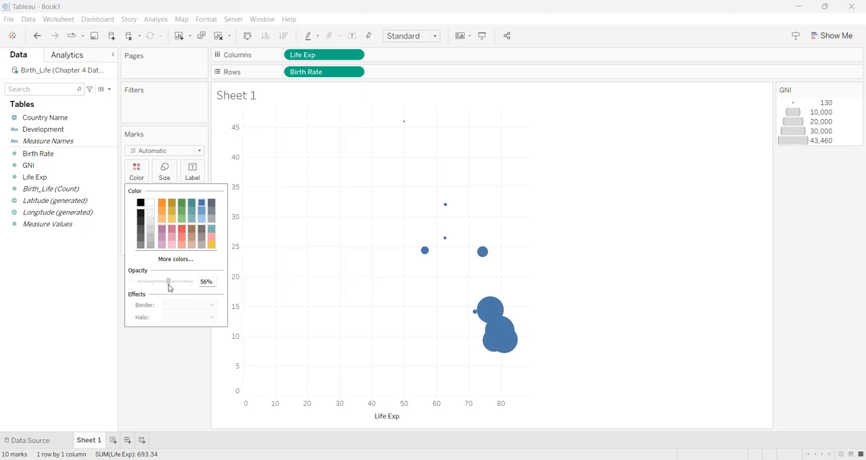
pyautogui.moveTo(168, 282); pyautogui.dragTo(165, 281)
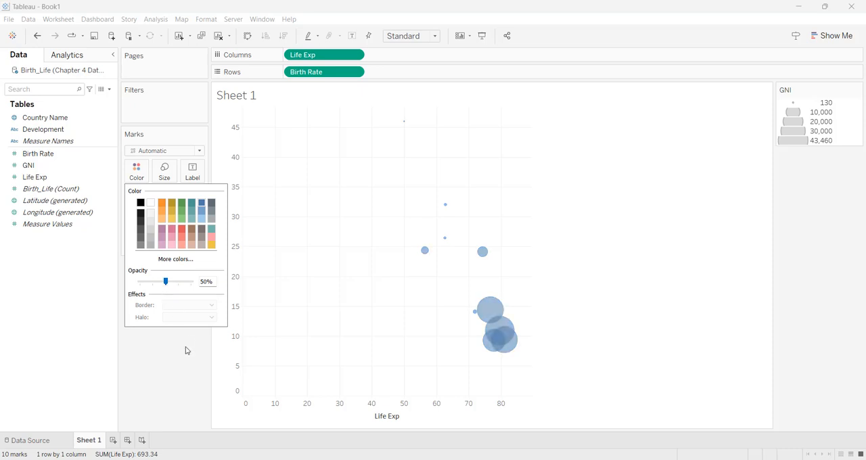
pyautogui.click(219, 358)
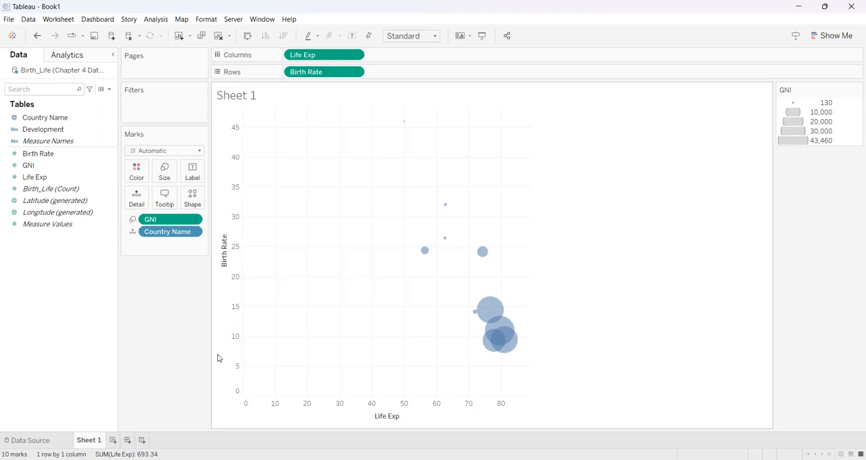
pyautogui.moveTo(503, 338)
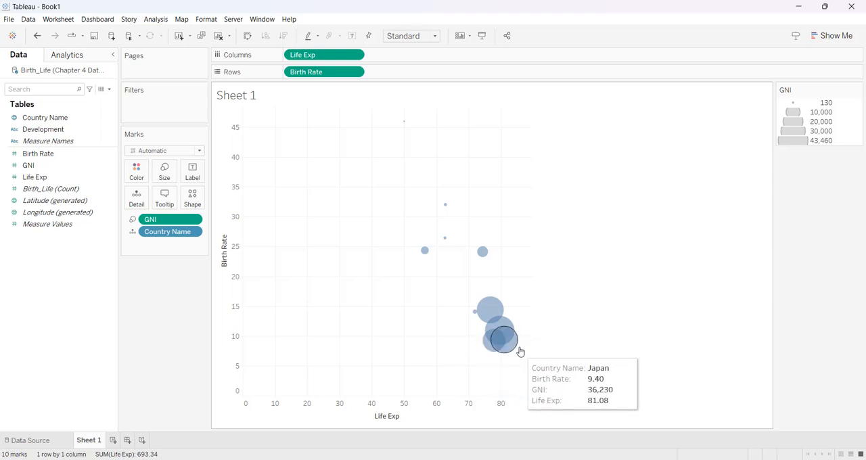
pyautogui.moveTo(497, 332)
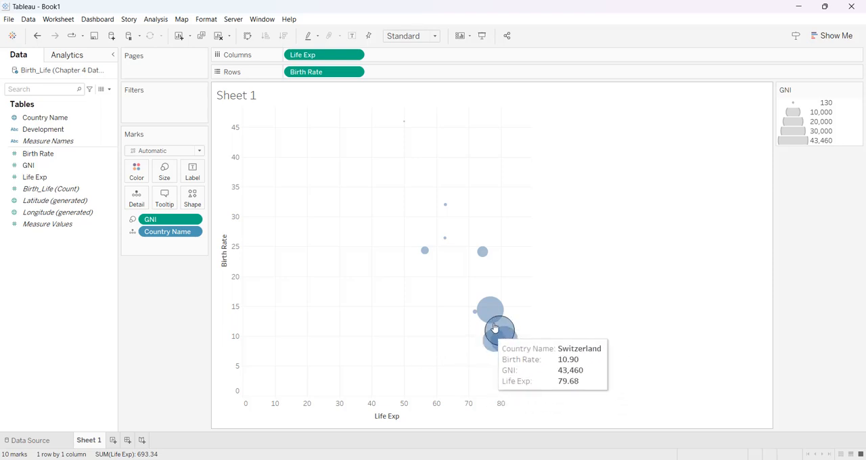
pyautogui.moveTo(482, 253)
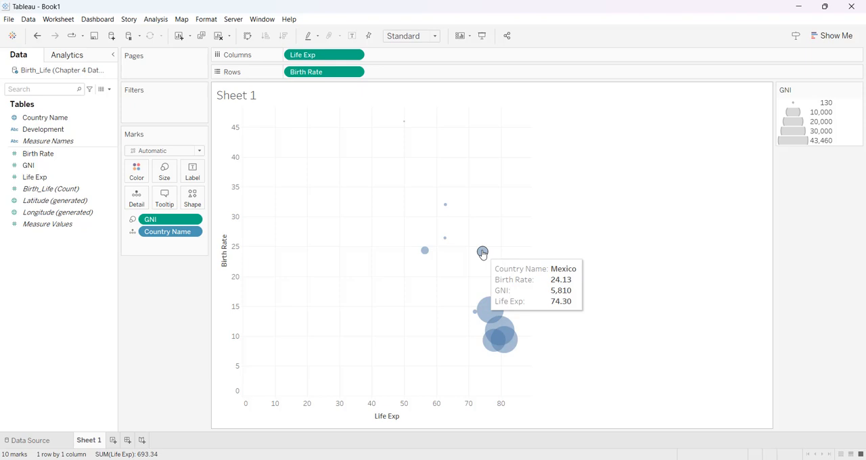
pyautogui.moveTo(448, 208)
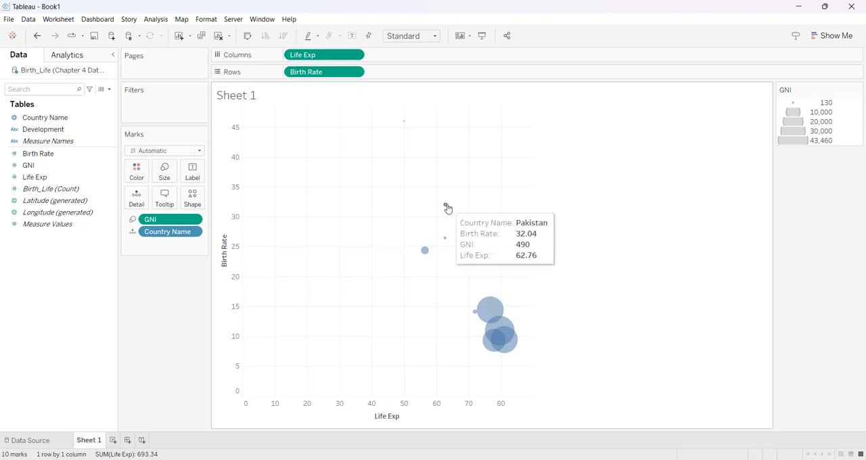
pyautogui.moveTo(445, 243)
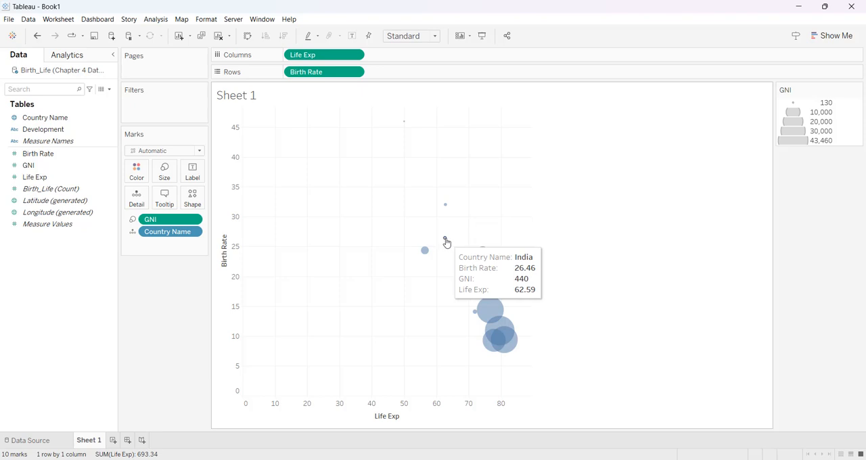
pyautogui.moveTo(424, 253)
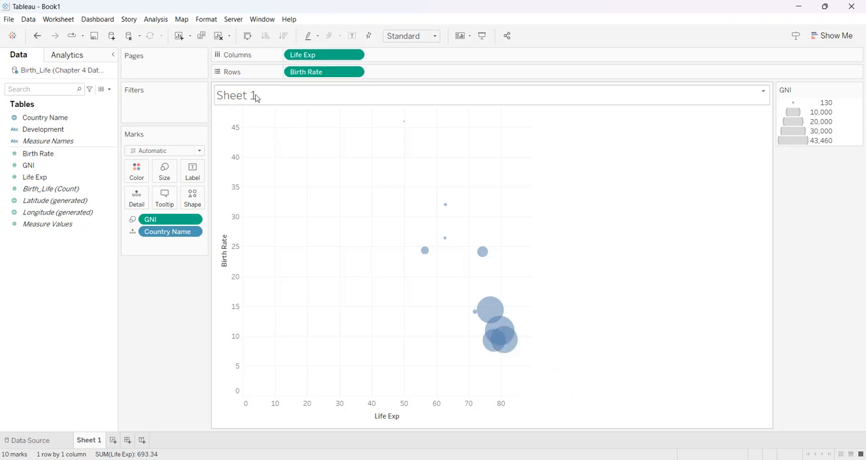
# - Title the sheet 'Life Expectancy/Birth Rate by Country/GNI'
pyautogui.doubleClick(237, 96)
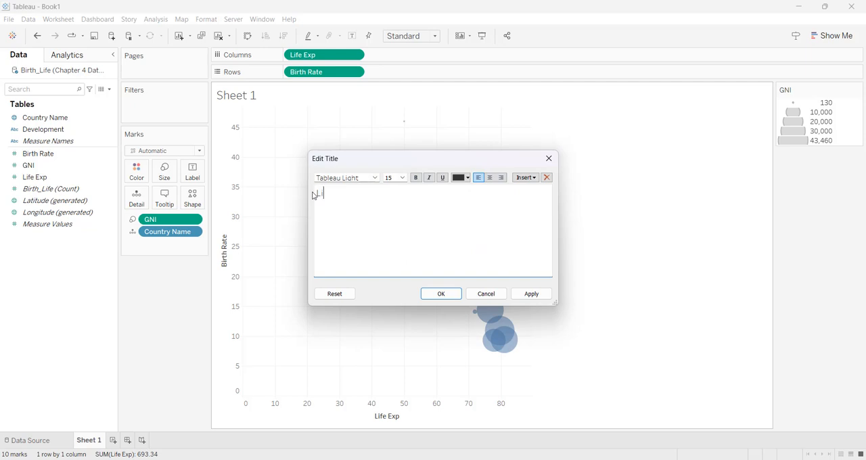
pyautogui.write('Life Expe')
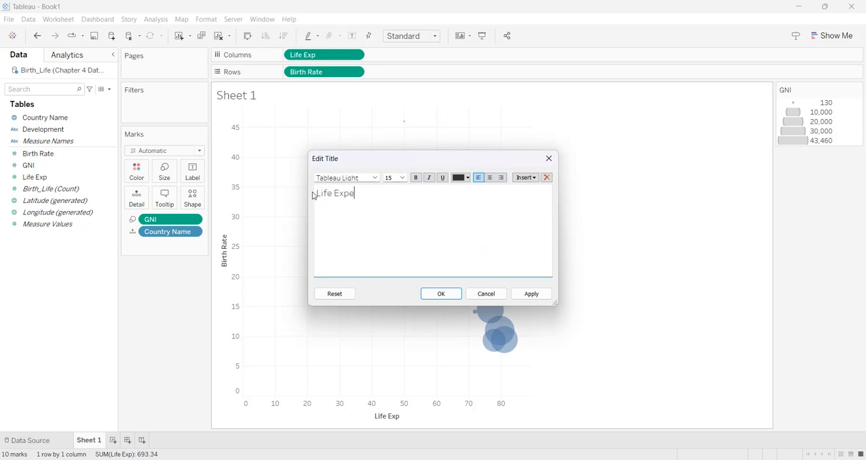
pyautogui.write('c')
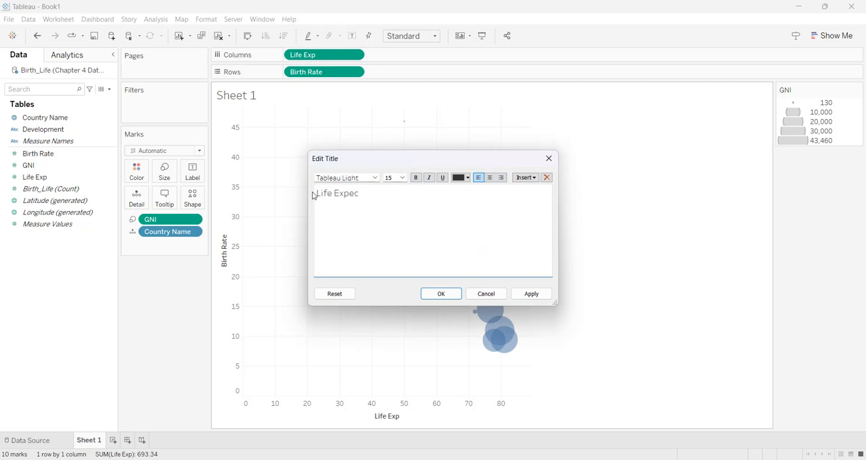
pyautogui.write('tancy/')
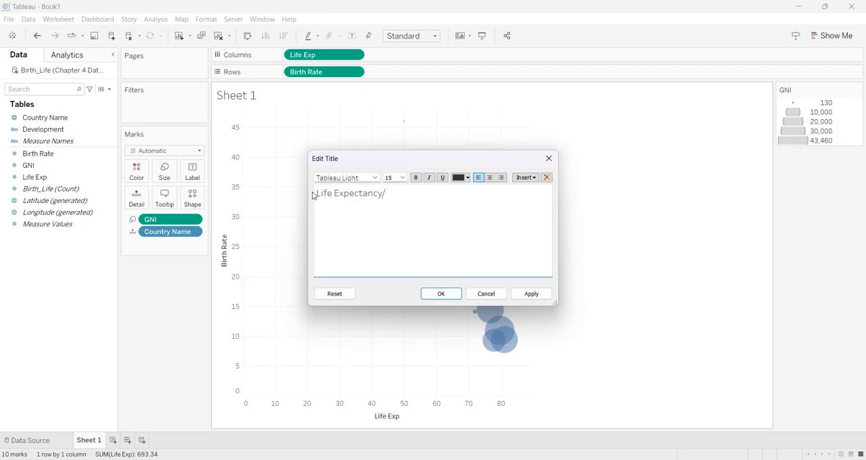
pyautogui.write('Birt')
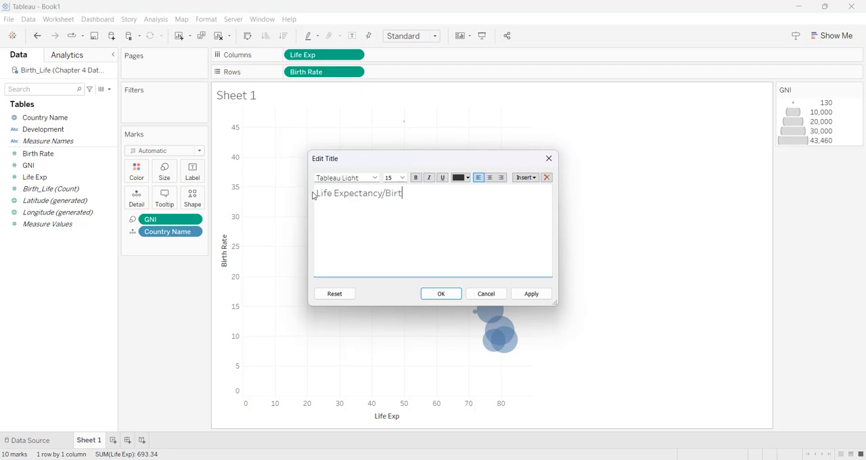
pyautogui.write('h Rate by Coun')
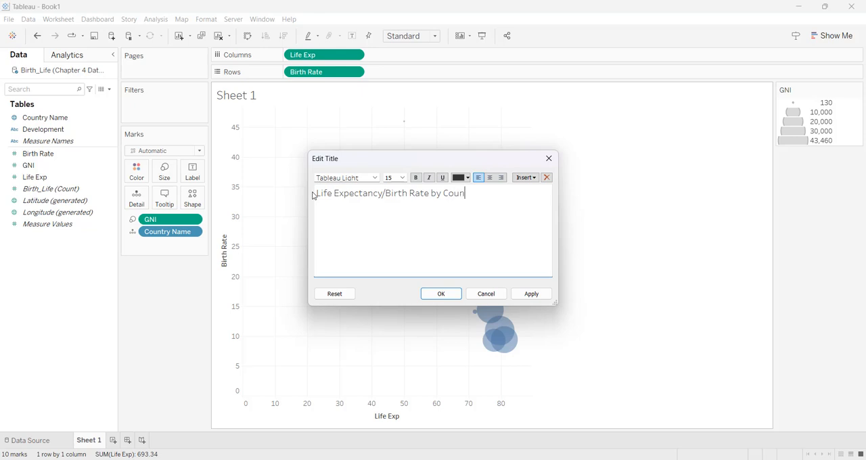
pyautogui.write('try/G')
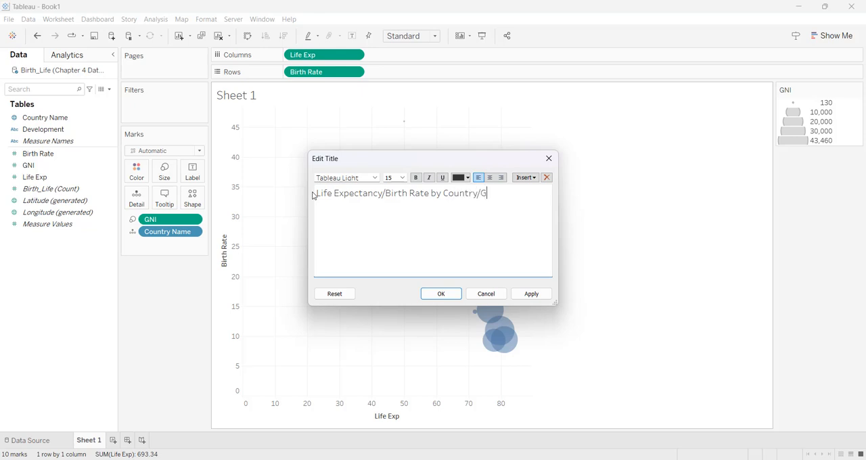
pyautogui.write('NI')
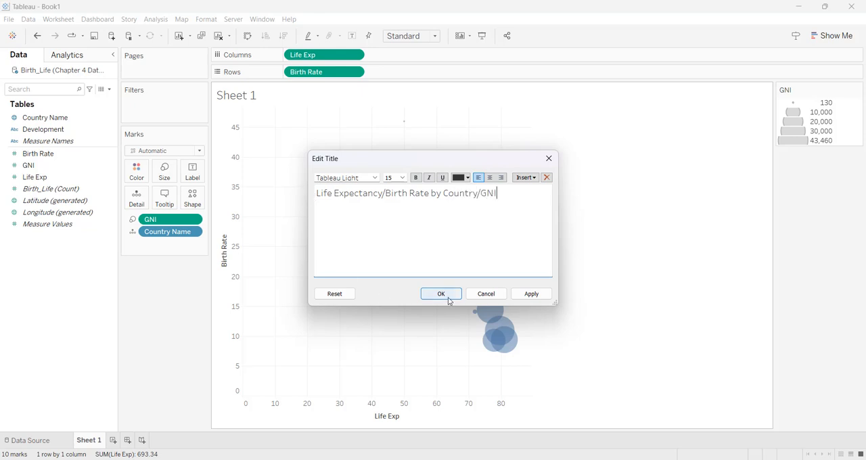
pyautogui.click(440, 293)
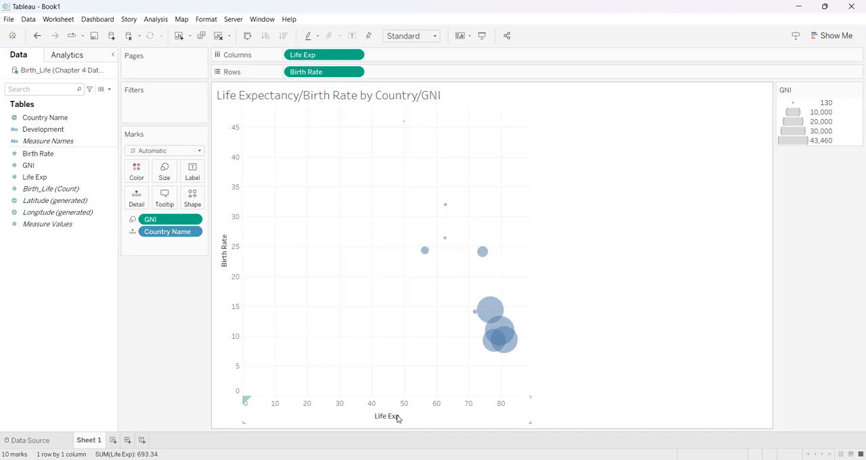
# - Give the Life Exp axis a fixed start of 40 and the title 'Life Expectancy'
pyautogui.rightClick(386, 416)
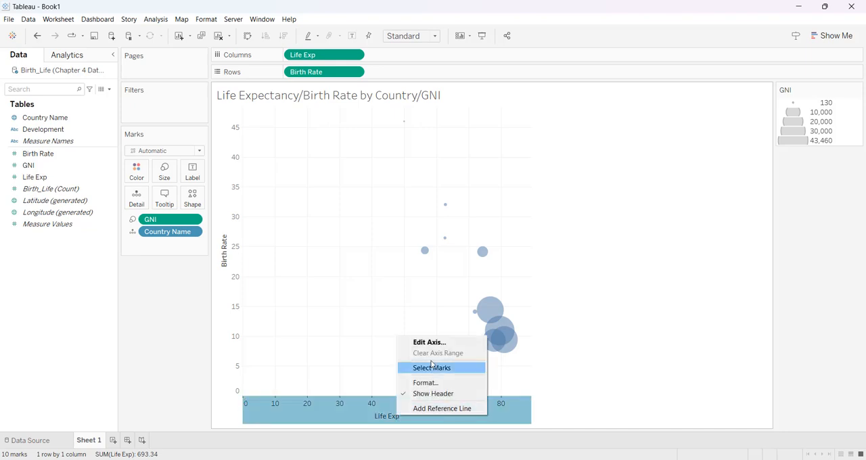
pyautogui.click(429, 342)
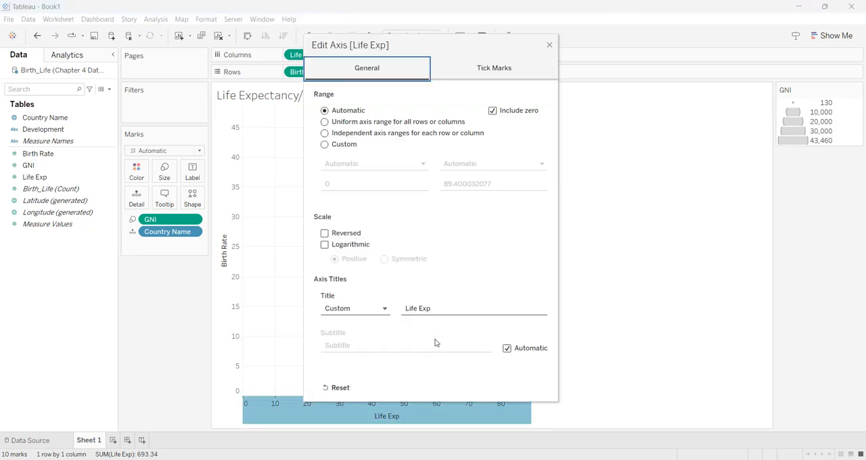
pyautogui.click(324, 144)
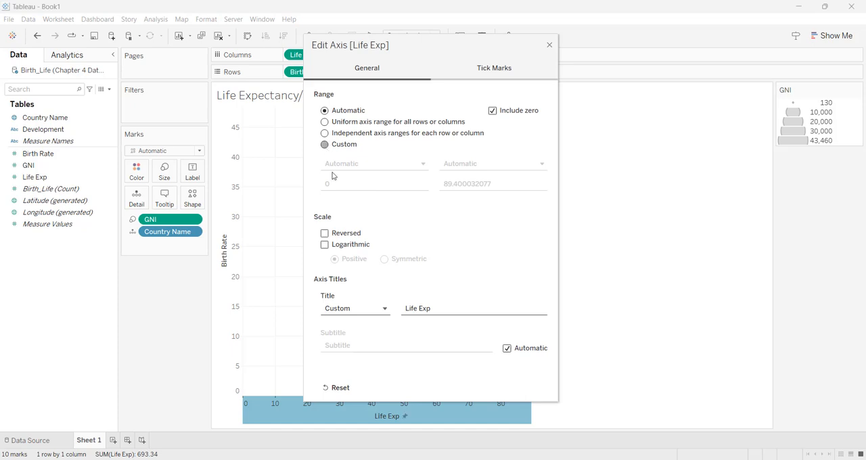
pyautogui.click(325, 144)
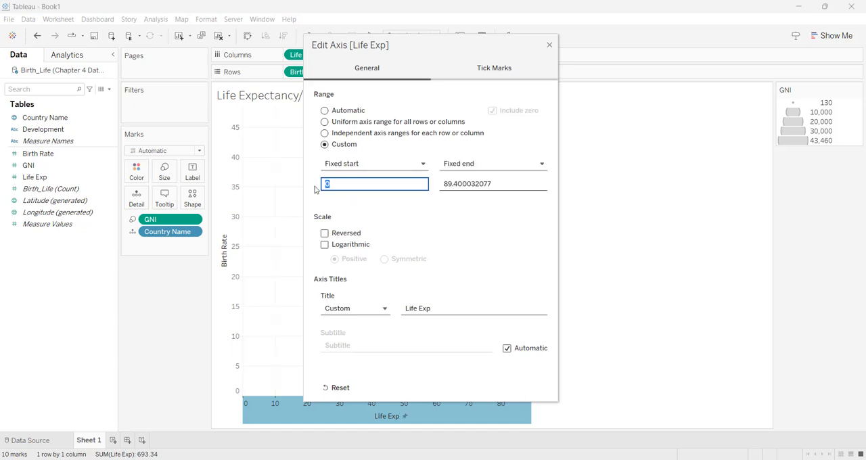
pyautogui.moveTo(315, 204)
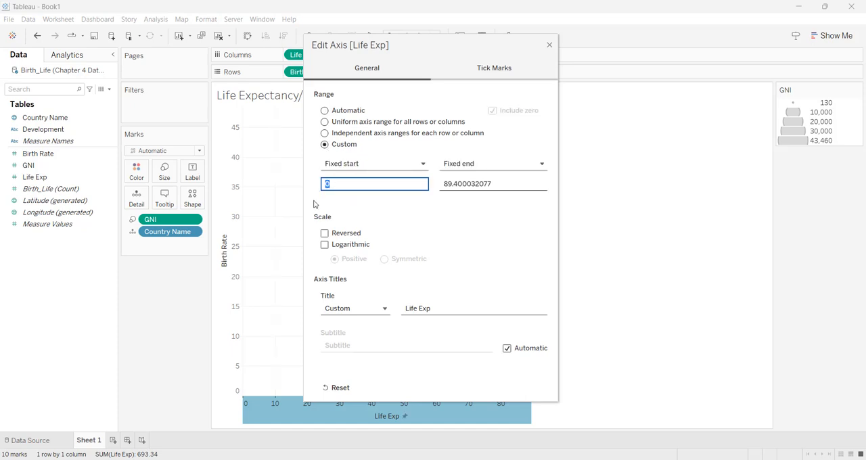
pyautogui.write('40')
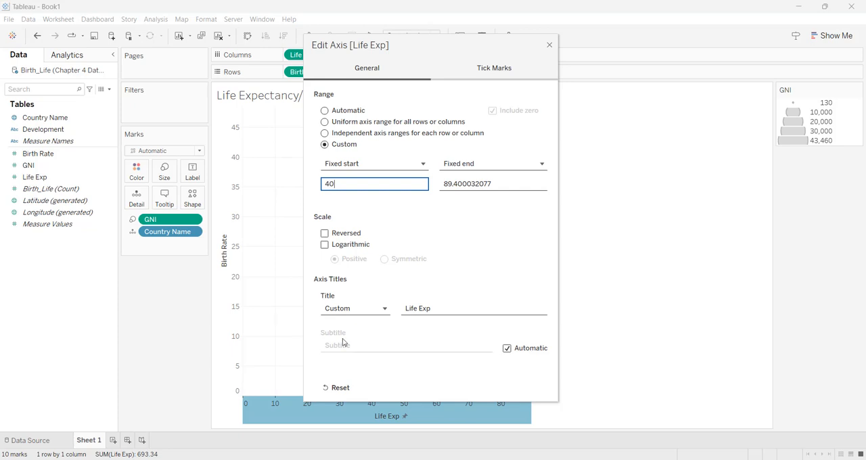
pyautogui.click(473, 309)
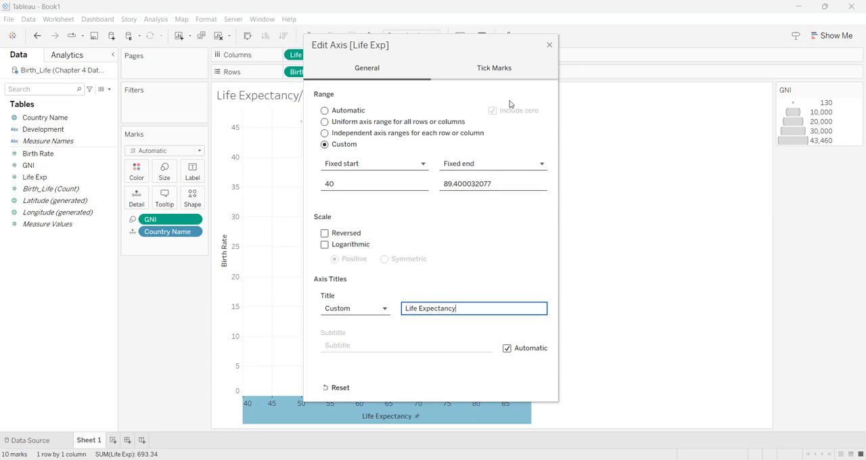
pyautogui.moveTo(551, 47)
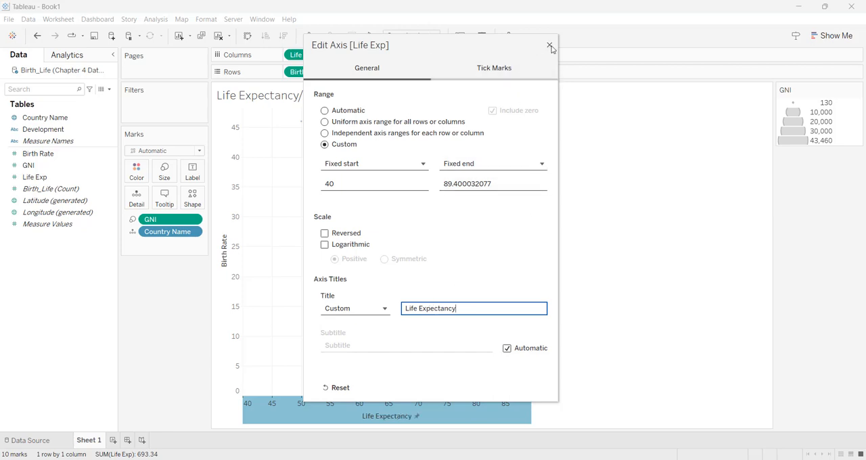
pyautogui.click(550, 45)
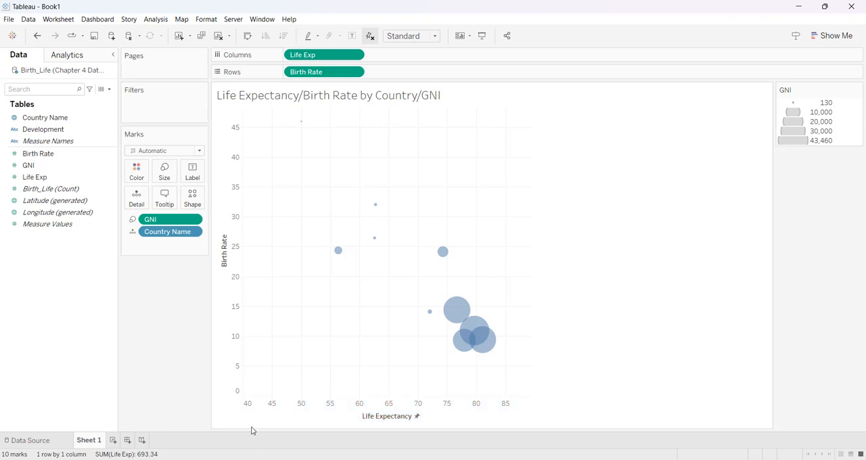
pyautogui.moveTo(682, 385)
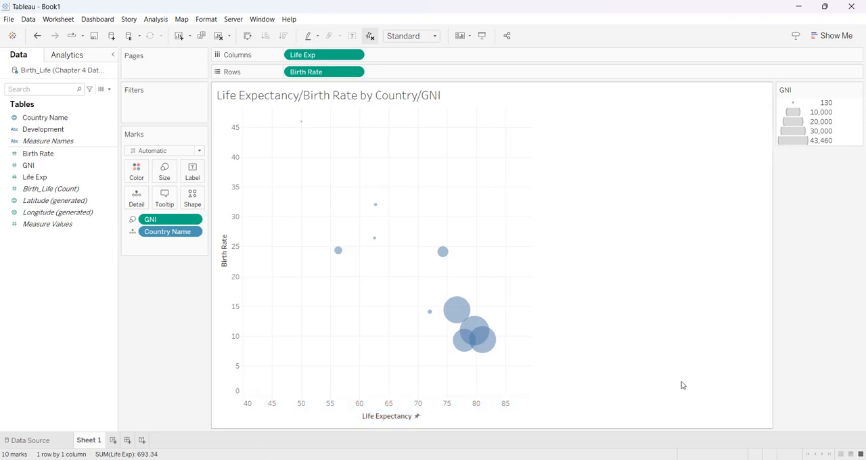
pyautogui.moveTo(706, 365)
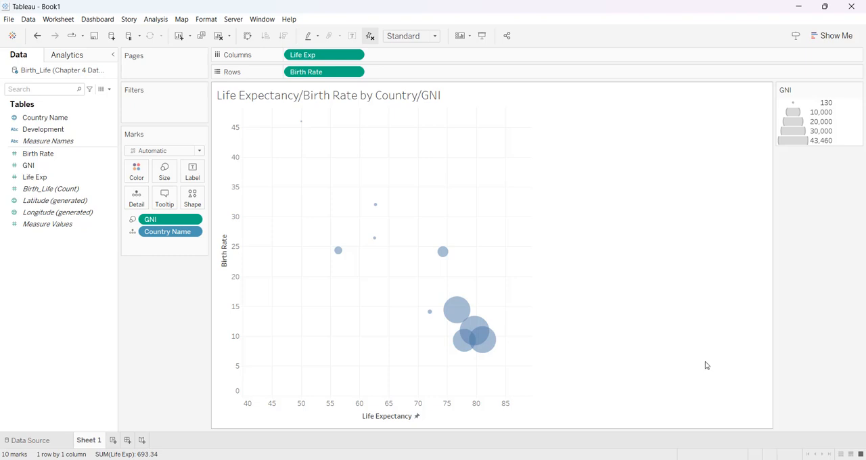
pyautogui.moveTo(216, 120)
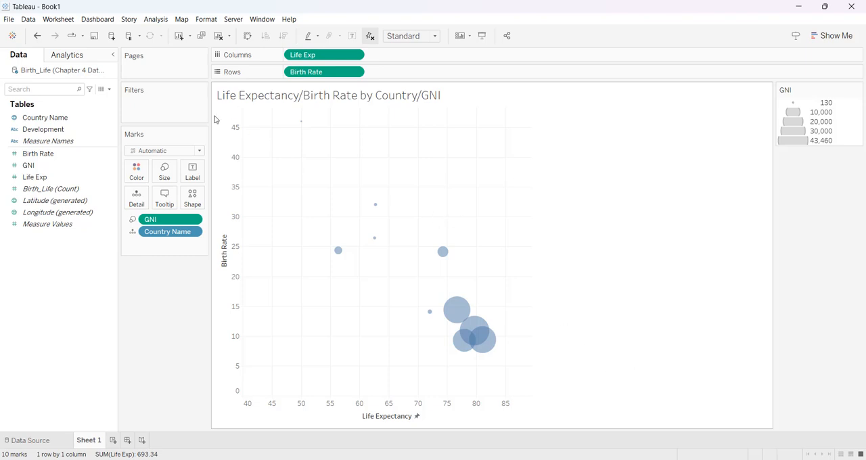
pyautogui.moveTo(301, 125)
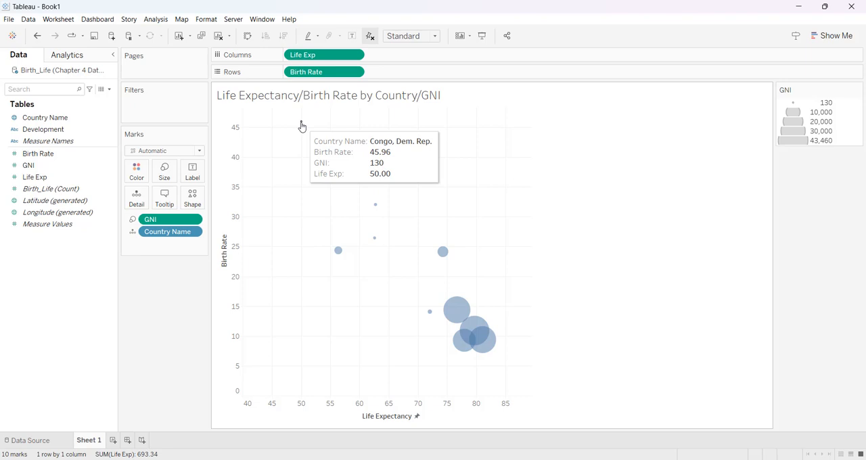
pyautogui.moveTo(169, 292)
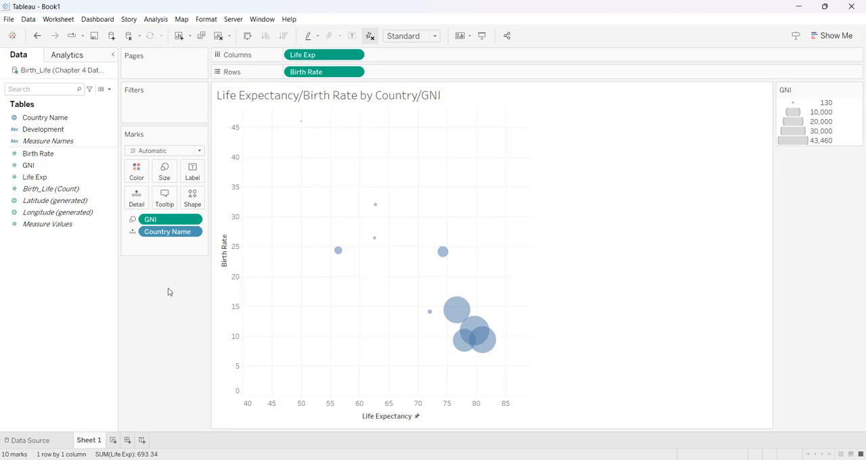